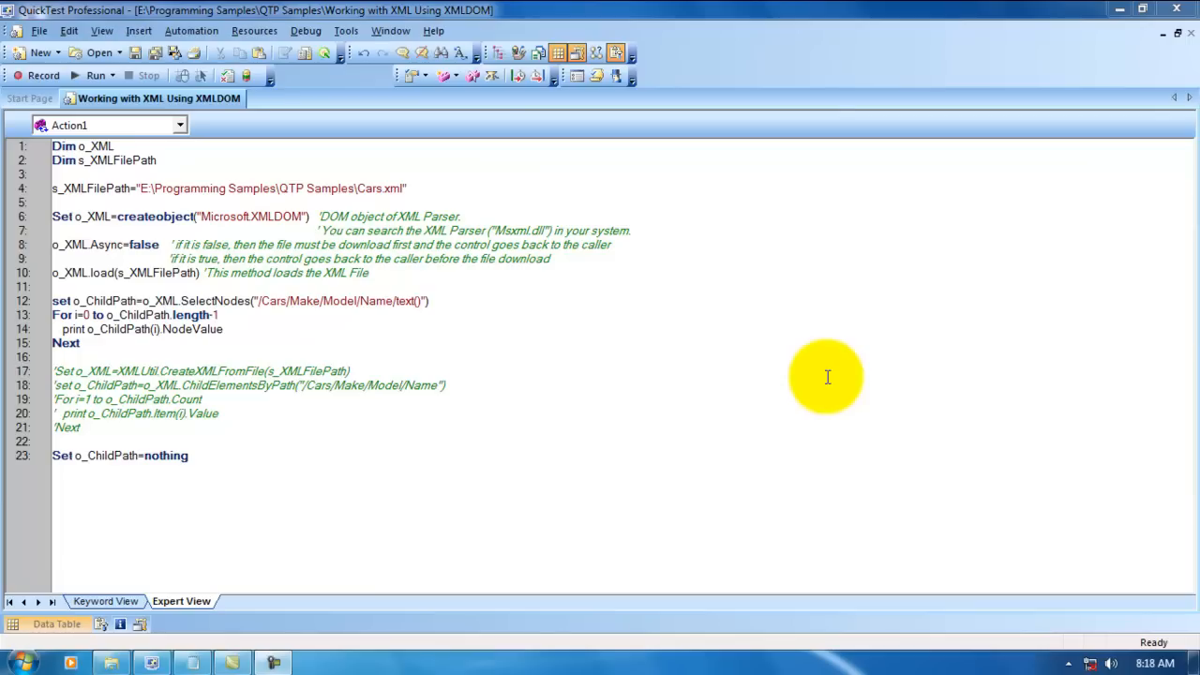
{"action": "mouse_move", "coordinate": [639, 471]}
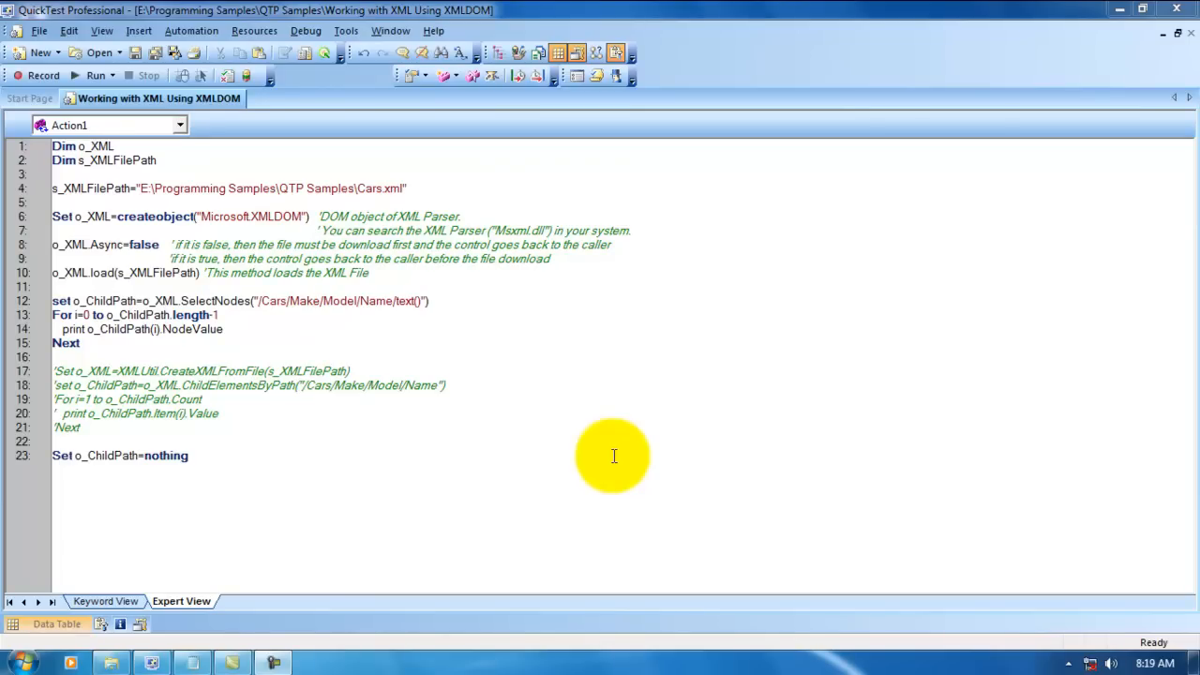
{"action": "mouse_move", "coordinate": [589, 418]}
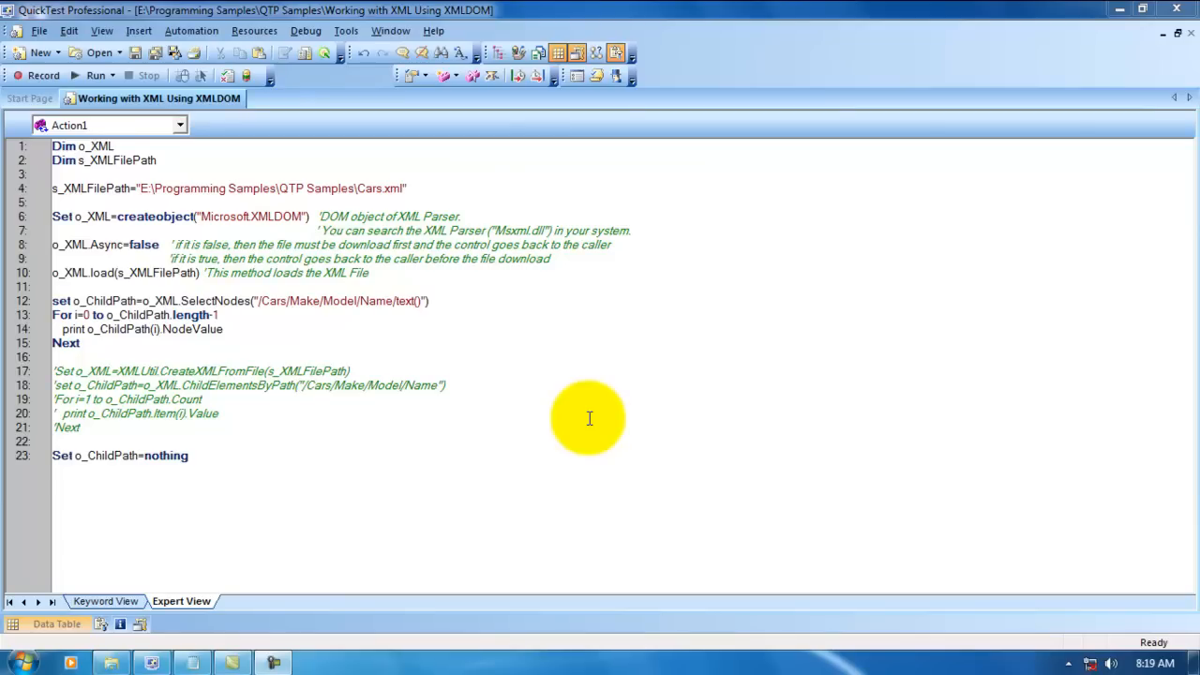
{"action": "mouse_move", "coordinate": [478, 494]}
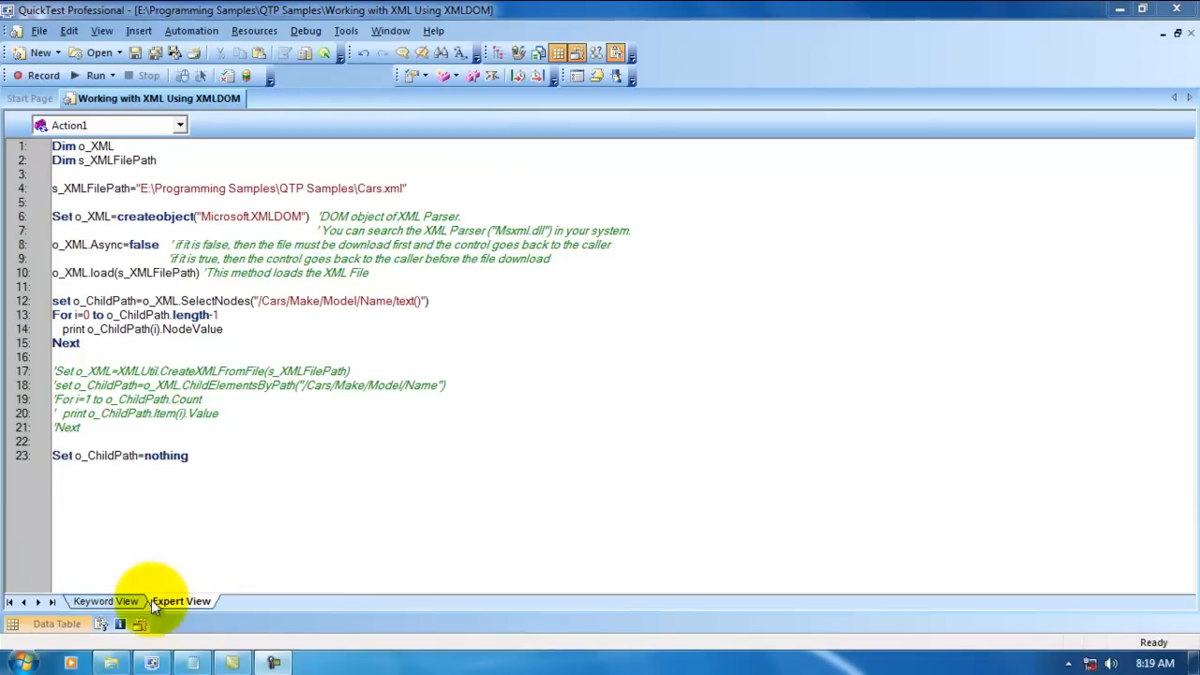
Show the Cars.xml file listing car makes, model names and release years in Notepad.
{"action": "left_click", "coordinate": [191, 663]}
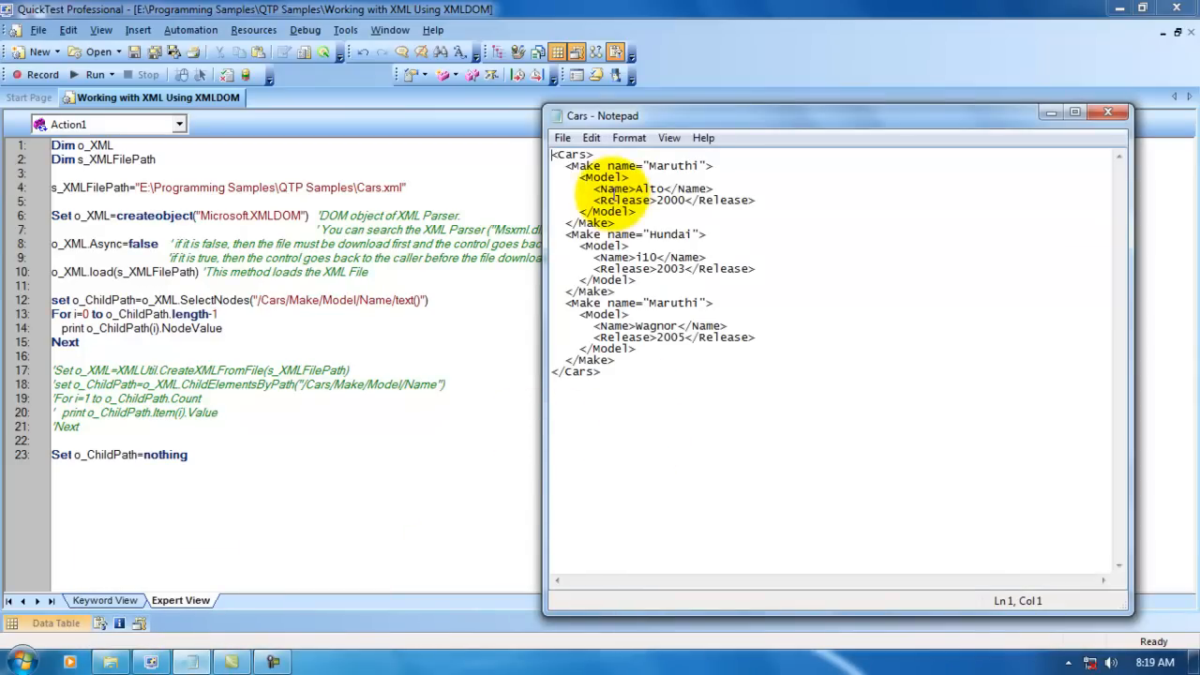
{"action": "left_click", "coordinate": [571, 154]}
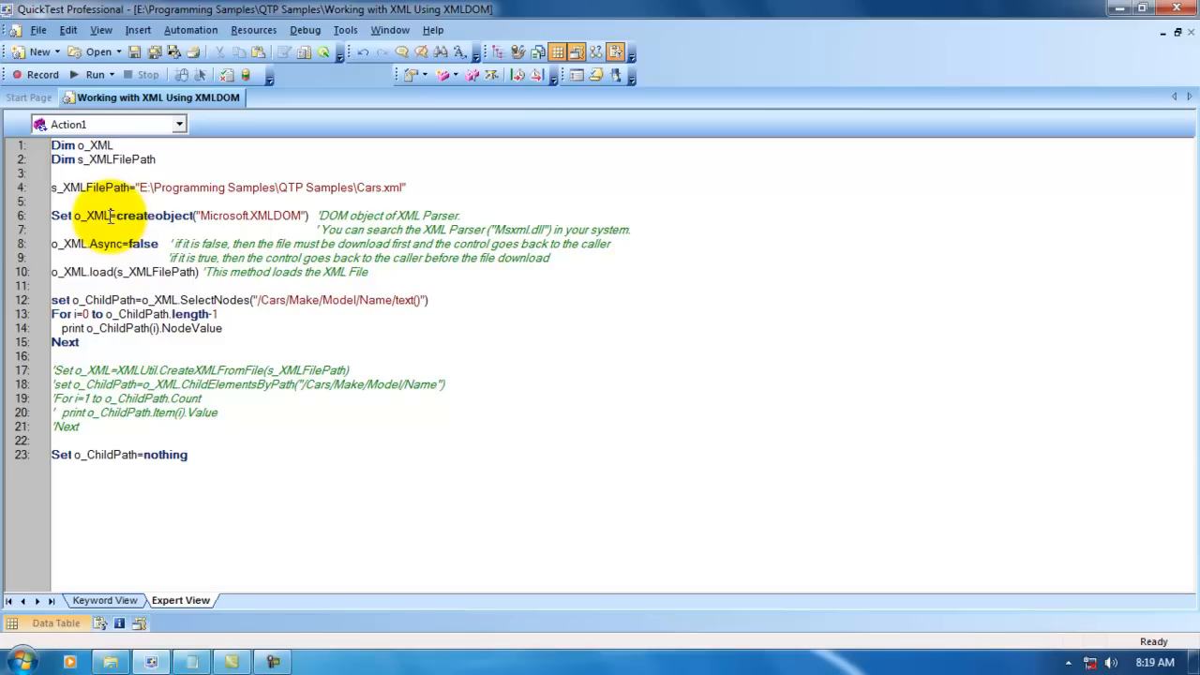
{"action": "double_click", "coordinate": [92, 216]}
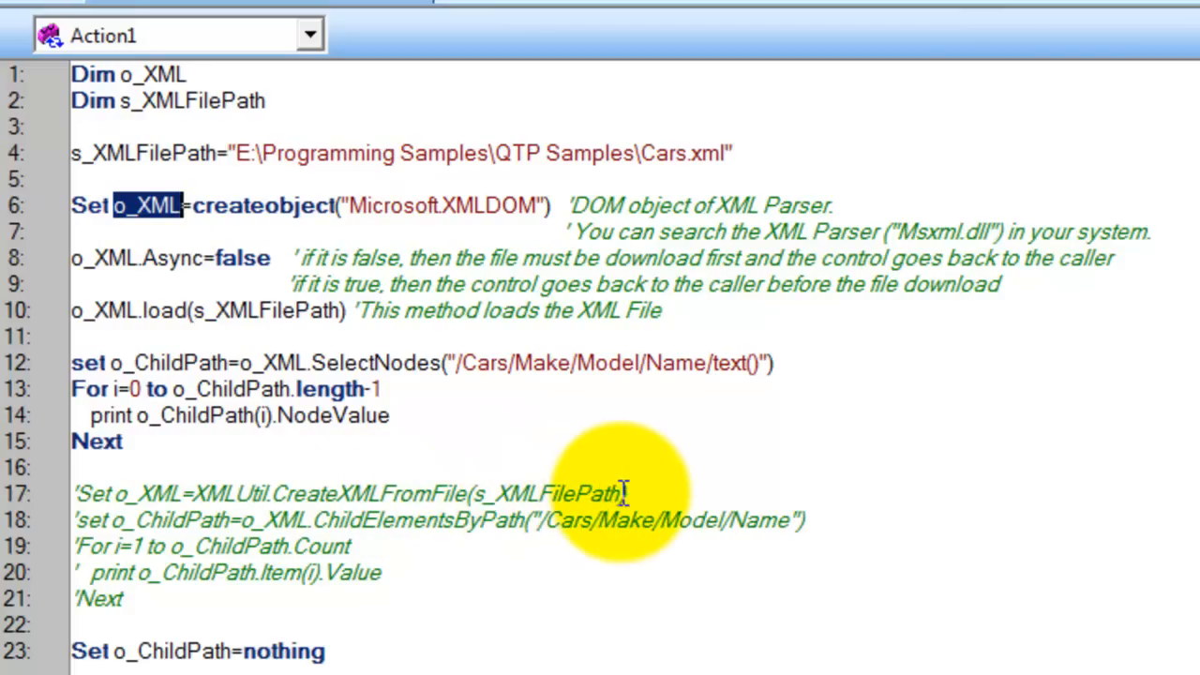
{"action": "mouse_move", "coordinate": [230, 494]}
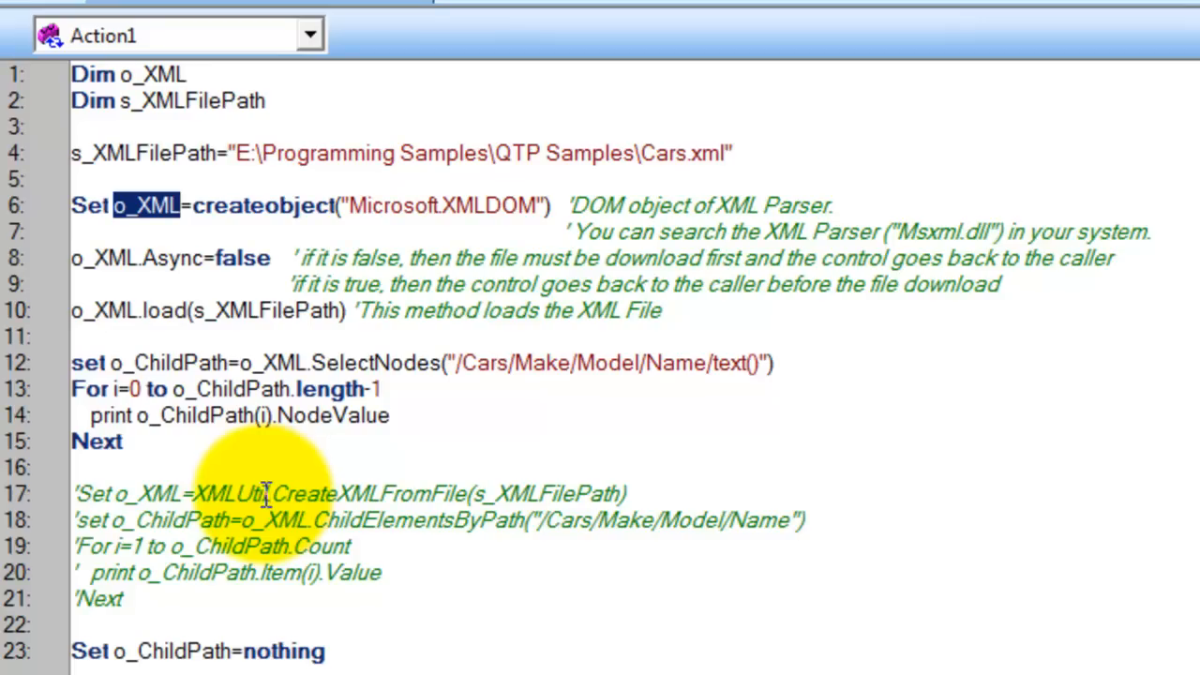
{"action": "mouse_move", "coordinate": [413, 506]}
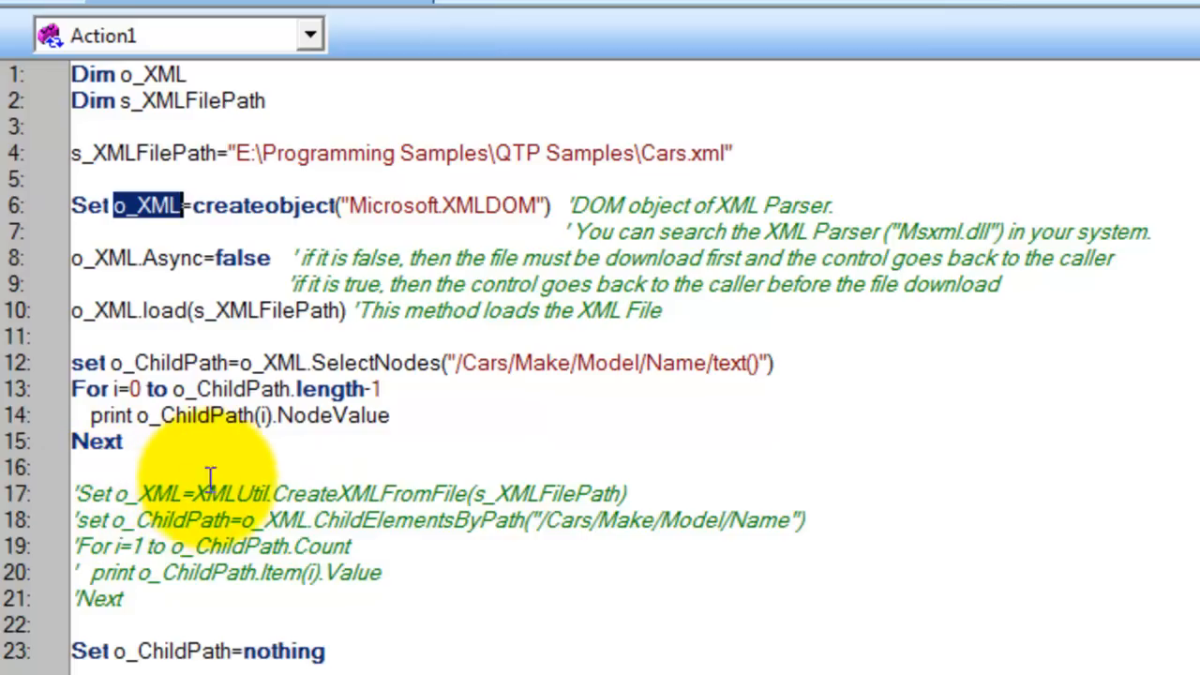
{"action": "mouse_move", "coordinate": [332, 323]}
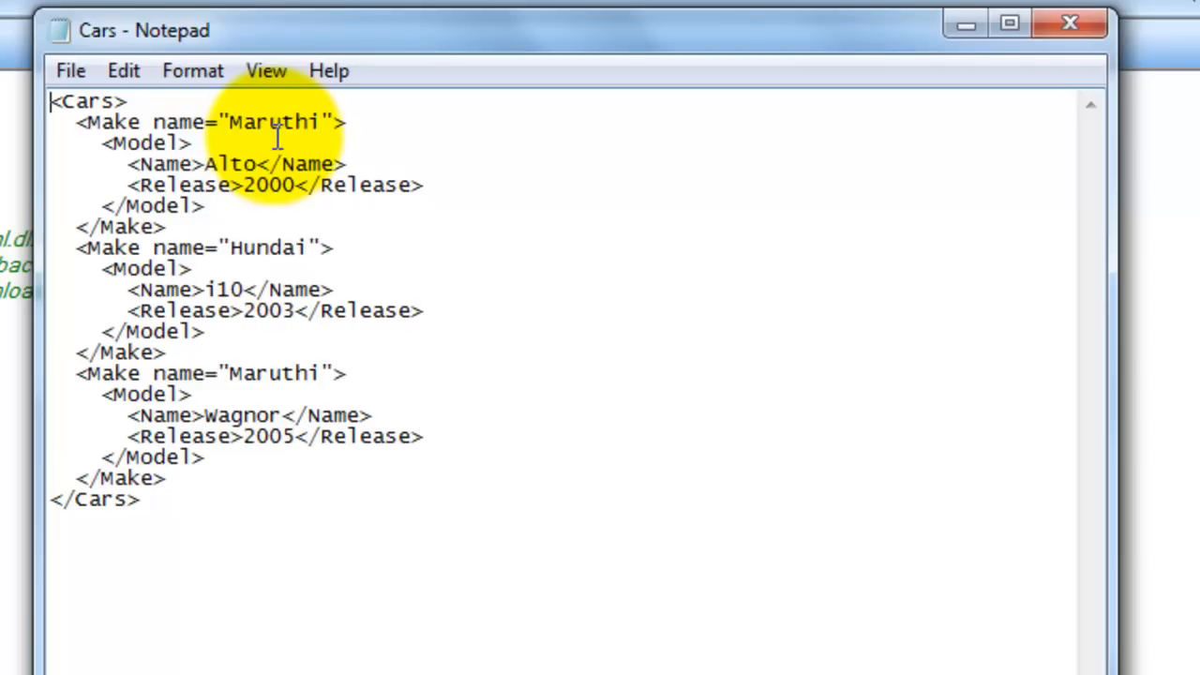
{"action": "mouse_move", "coordinate": [251, 164]}
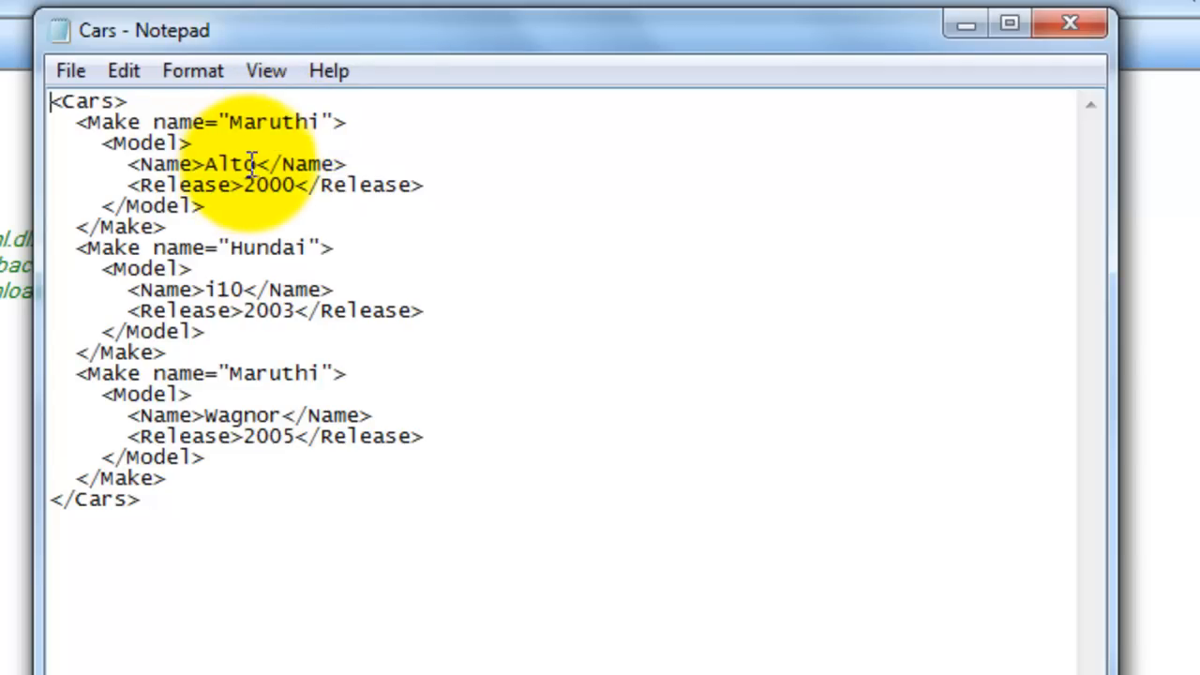
Highlight the model names Alto and Wagnor in the Cars XML file.
{"action": "double_click", "coordinate": [229, 163]}
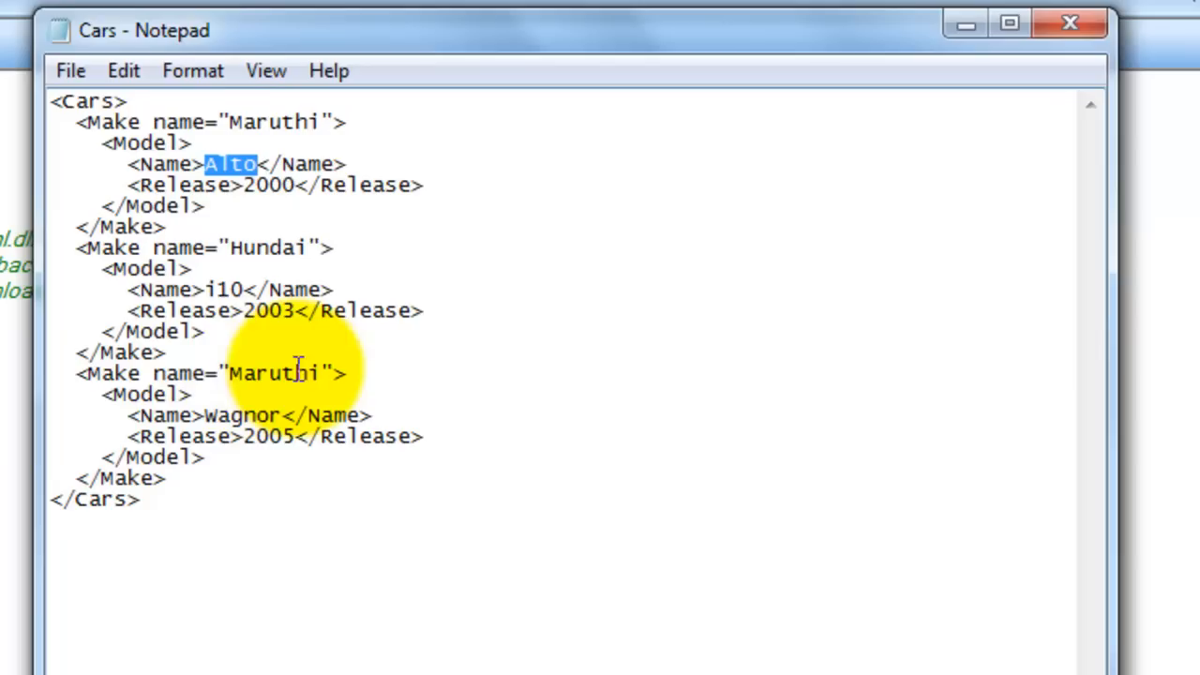
{"action": "mouse_move", "coordinate": [156, 394]}
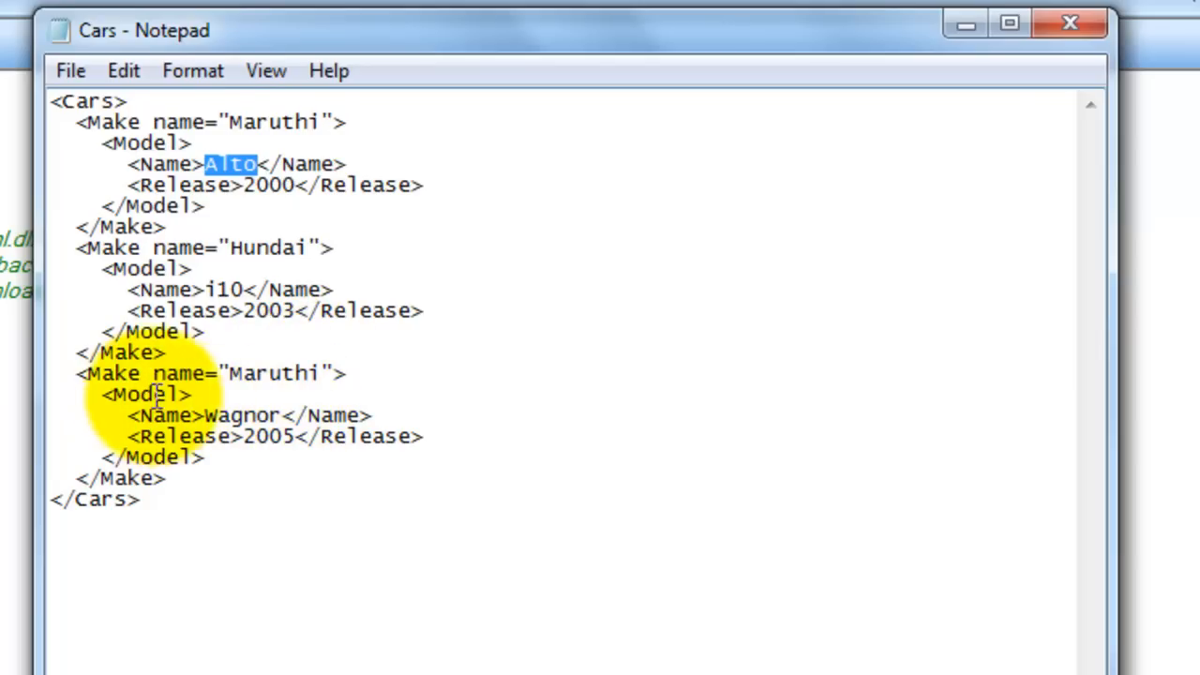
{"action": "double_click", "coordinate": [244, 415]}
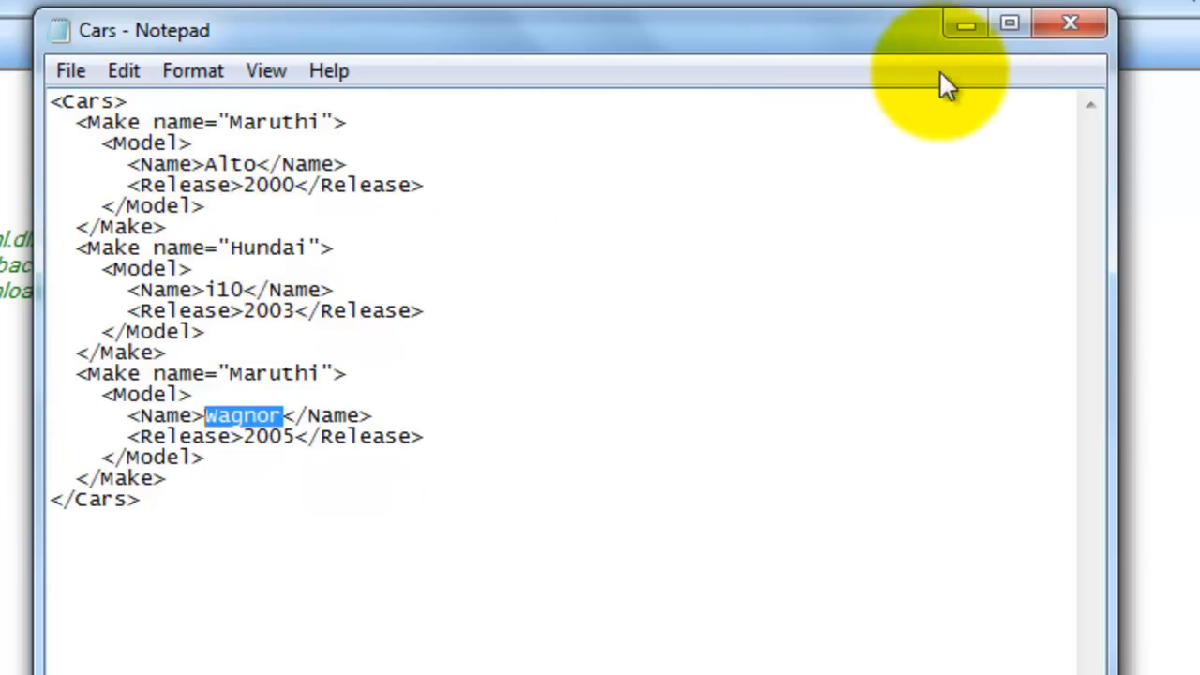
{"action": "mouse_move", "coordinate": [966, 26]}
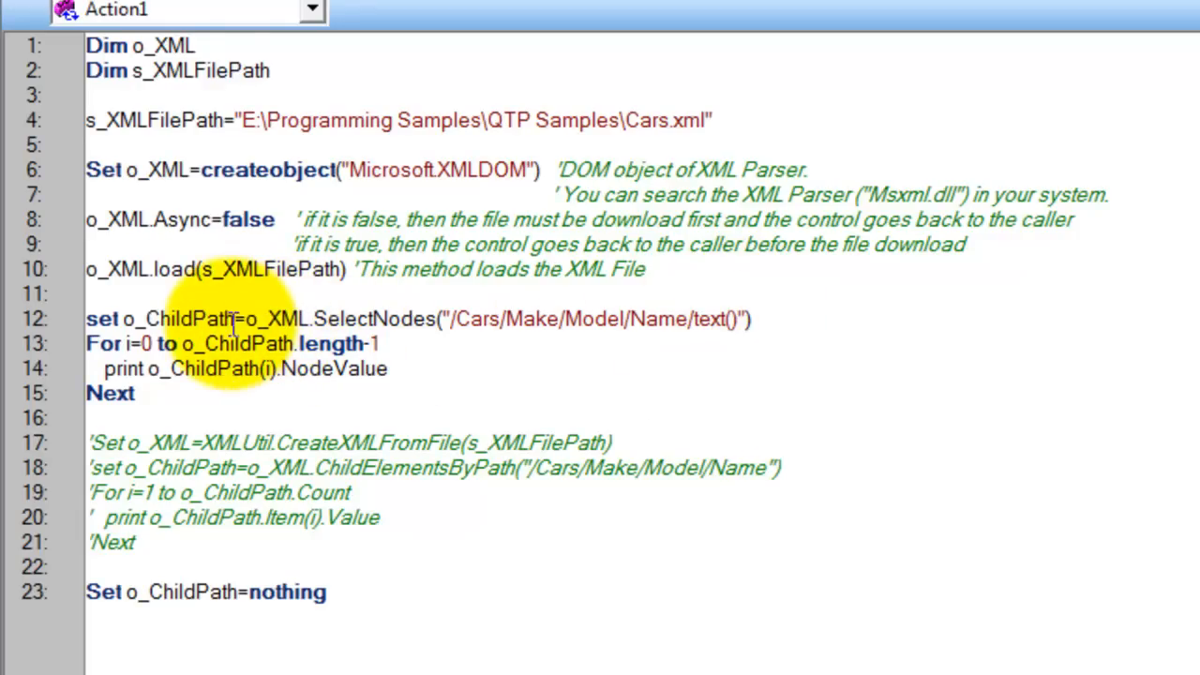
{"action": "double_click", "coordinate": [187, 319]}
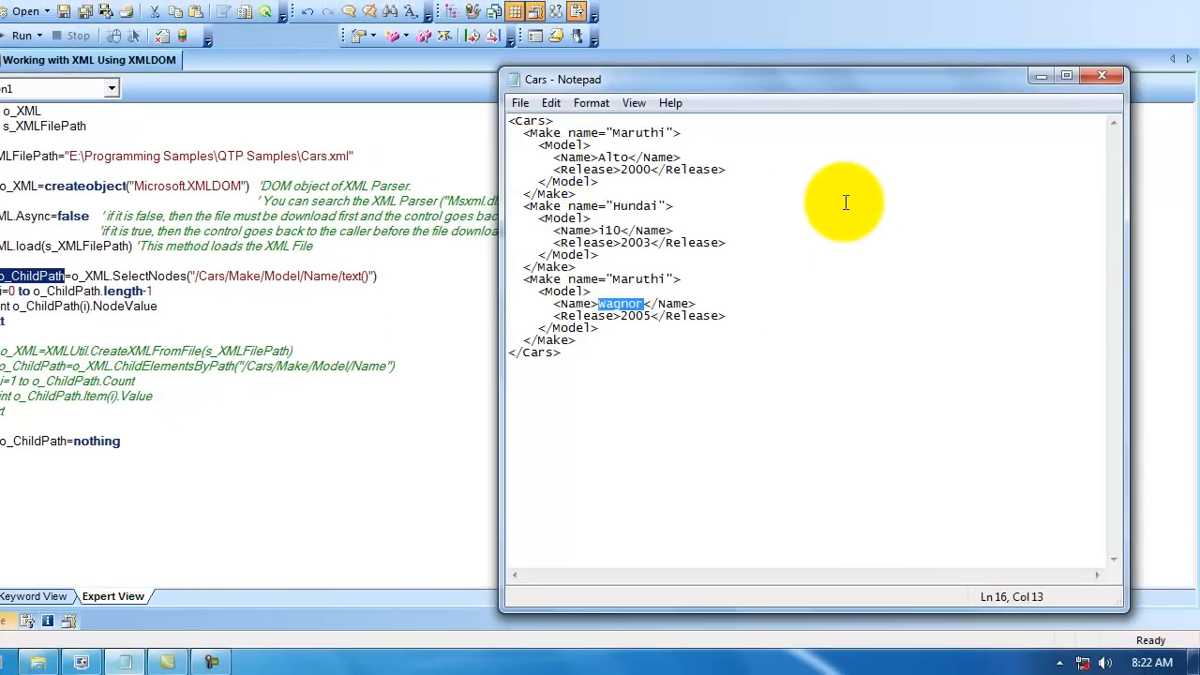
{"action": "mouse_move", "coordinate": [512, 138]}
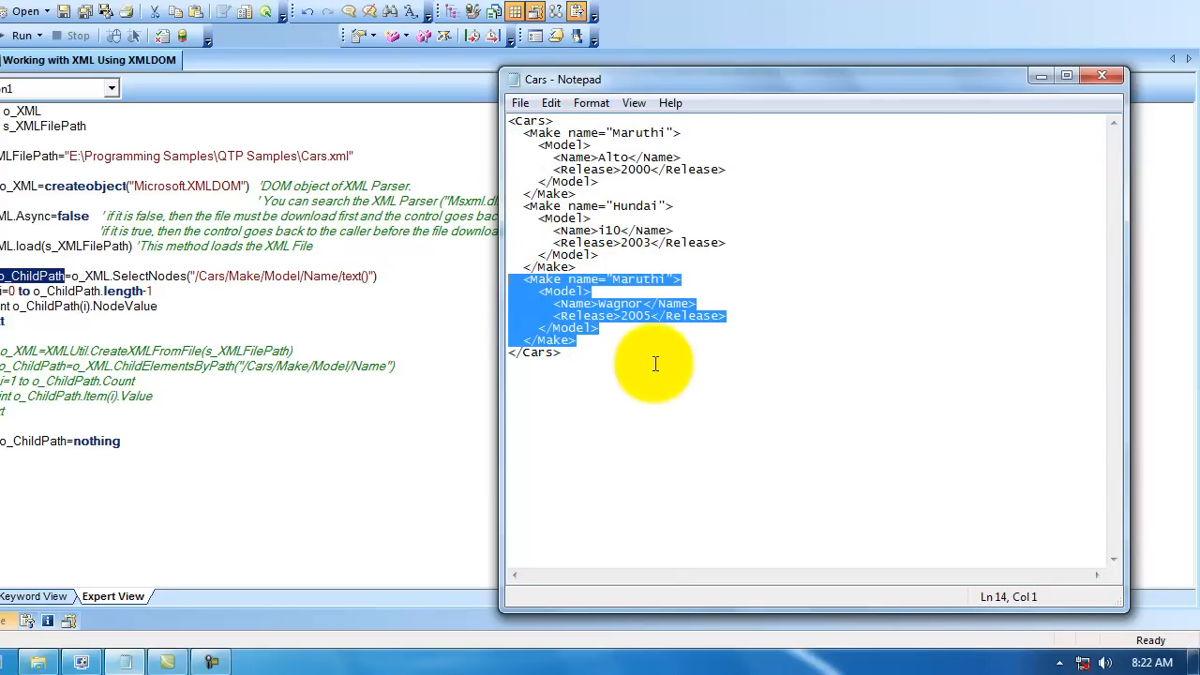
{"action": "mouse_move", "coordinate": [850, 316]}
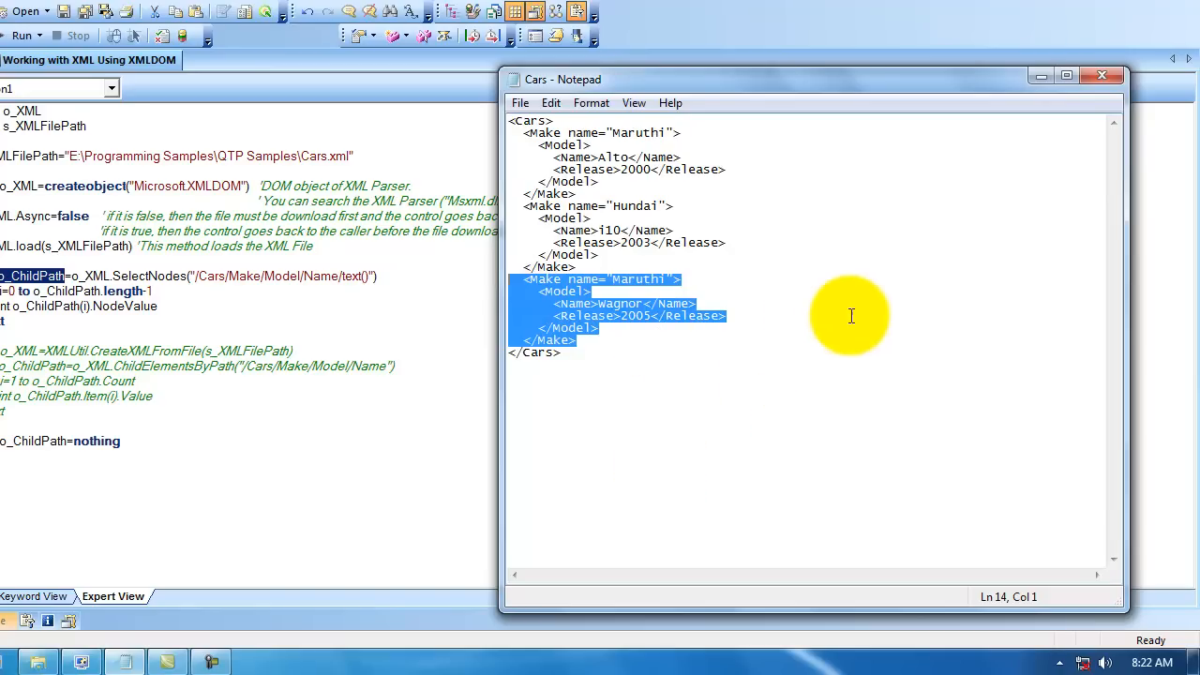
{"action": "mouse_move", "coordinate": [879, 335]}
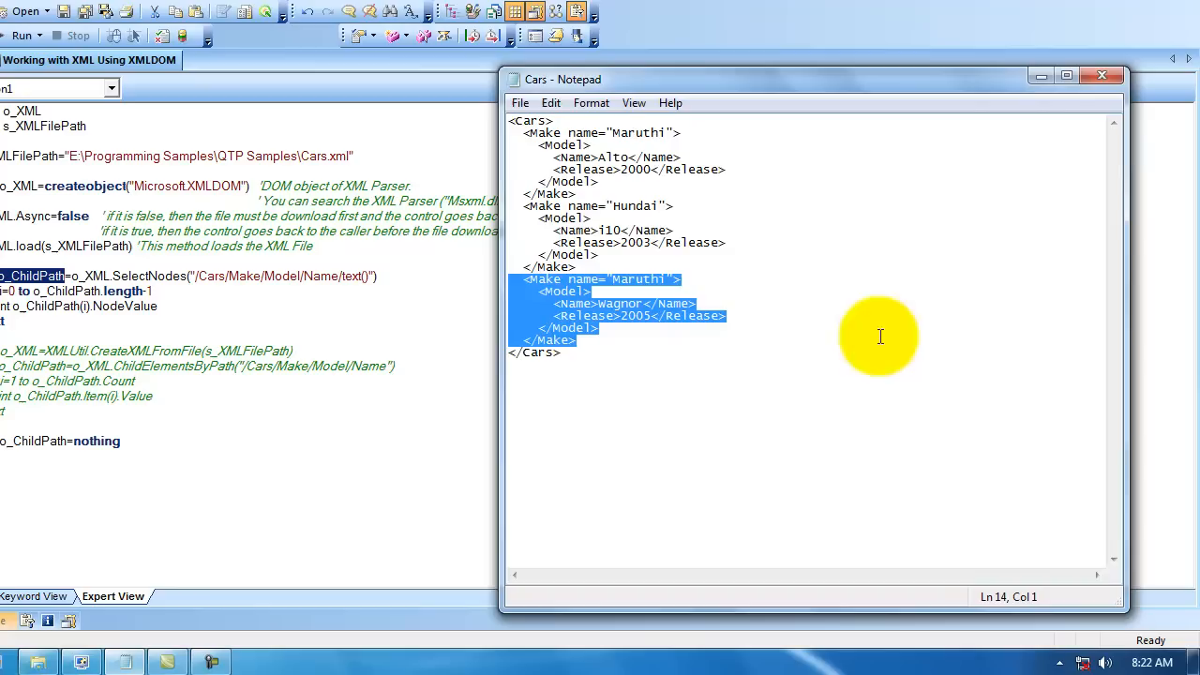
{"action": "mouse_move", "coordinate": [428, 373]}
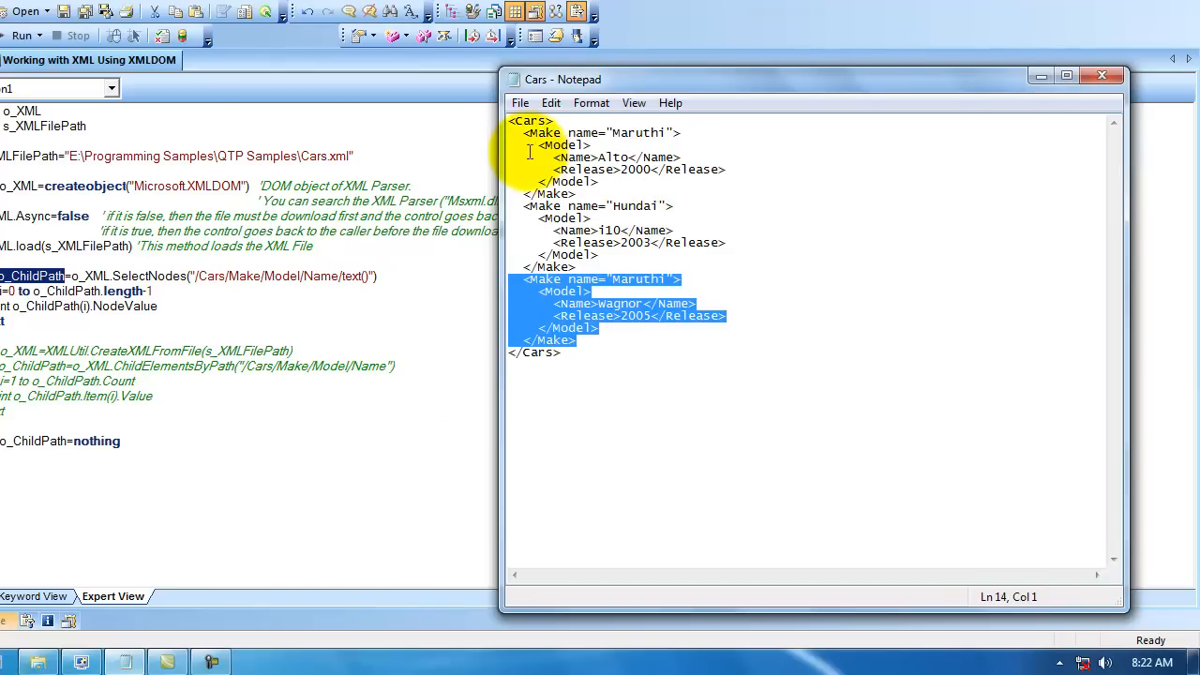
{"action": "mouse_move", "coordinate": [563, 217]}
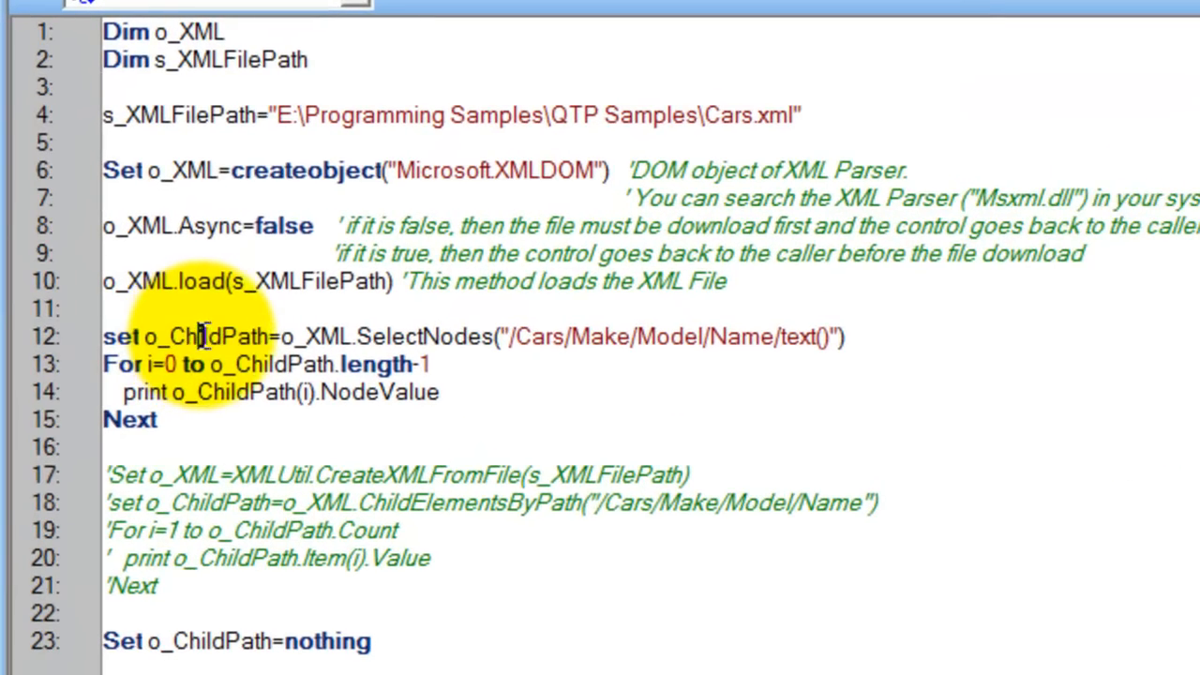
{"action": "double_click", "coordinate": [205, 337]}
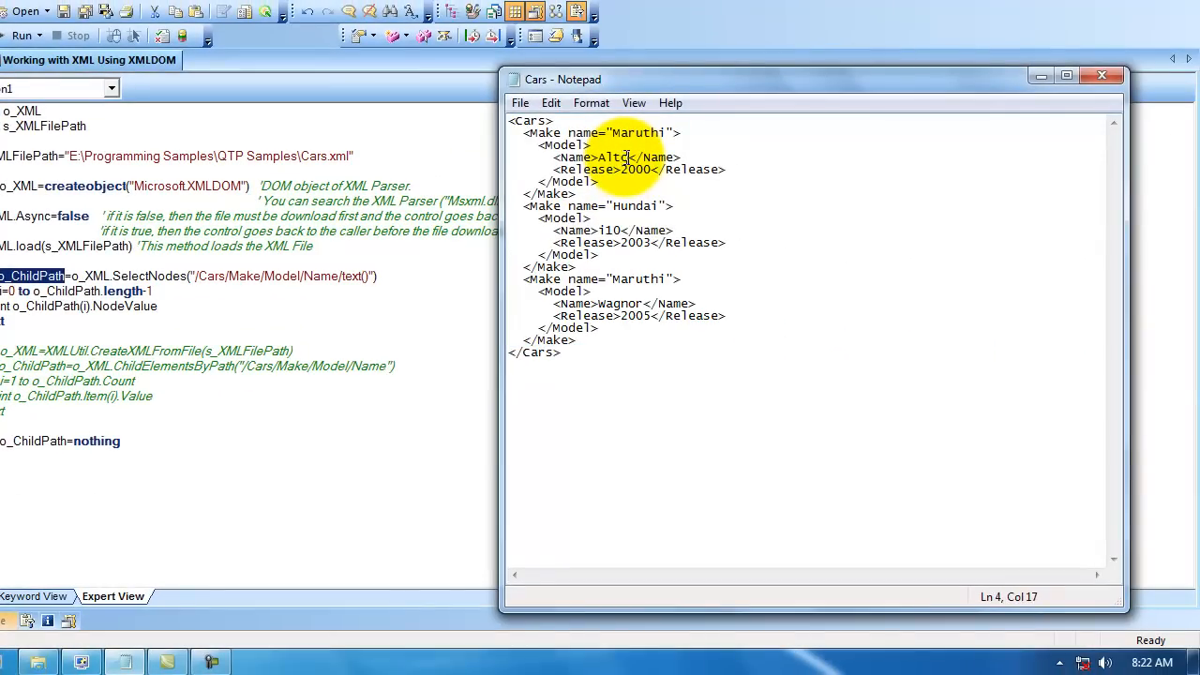
{"action": "left_click", "coordinate": [622, 231]}
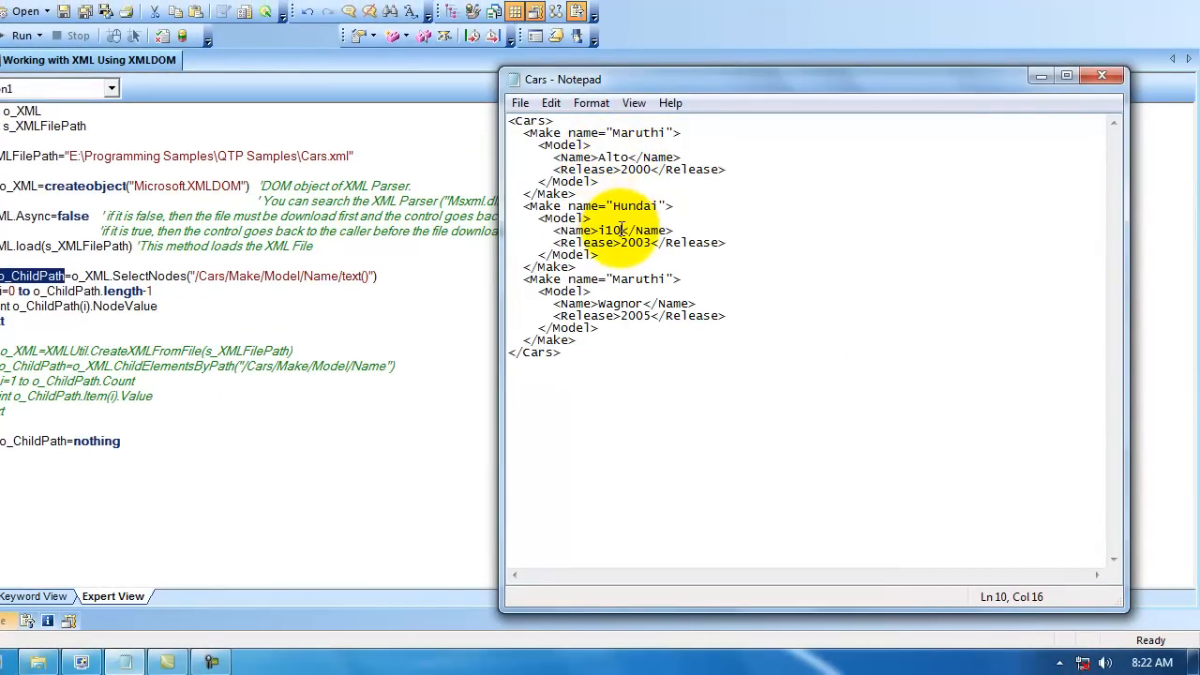
{"action": "double_click", "coordinate": [609, 229]}
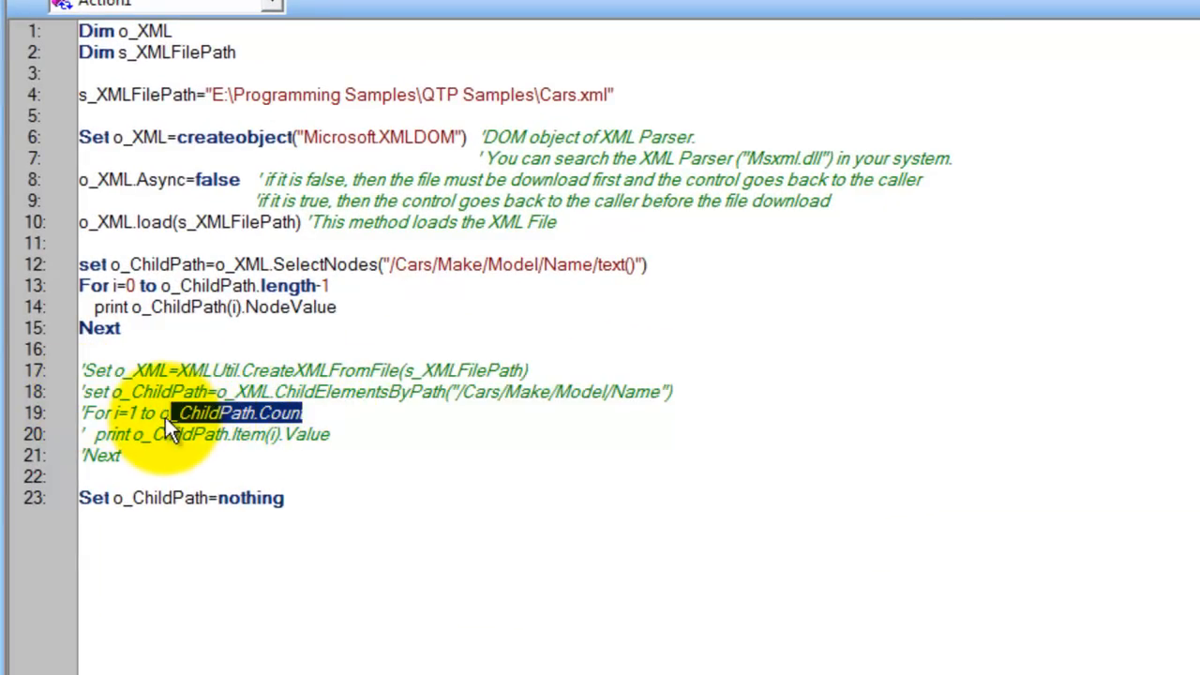
{"action": "double_click", "coordinate": [159, 263]}
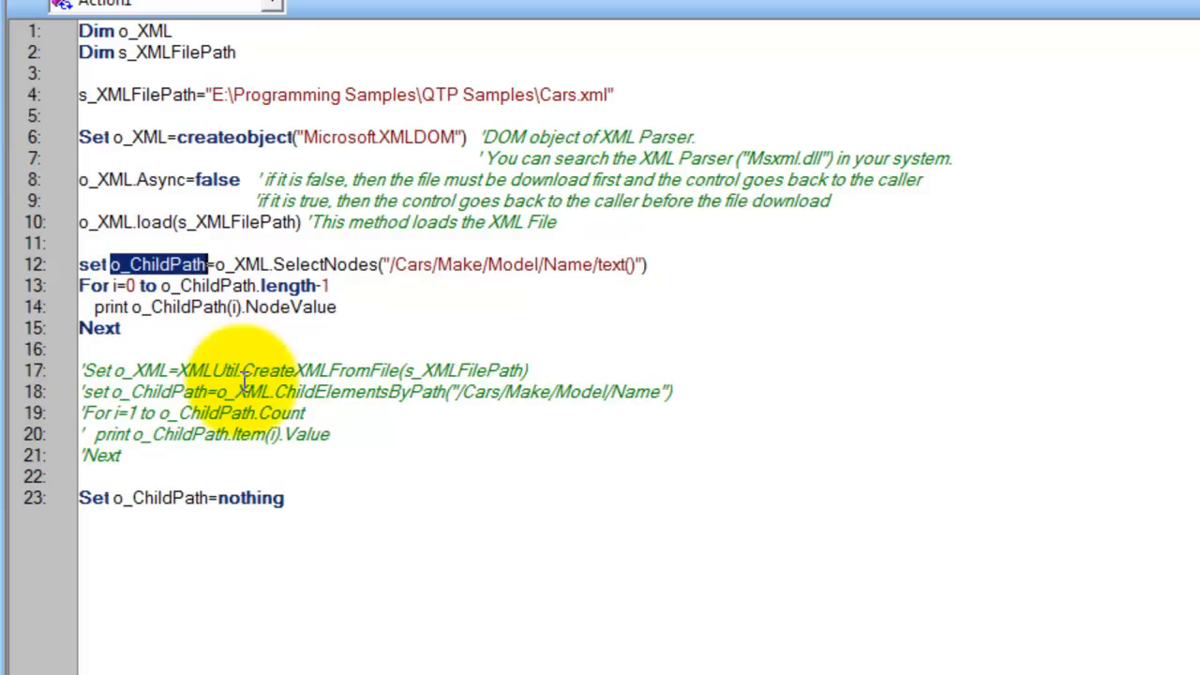
{"action": "double_click", "coordinate": [281, 413]}
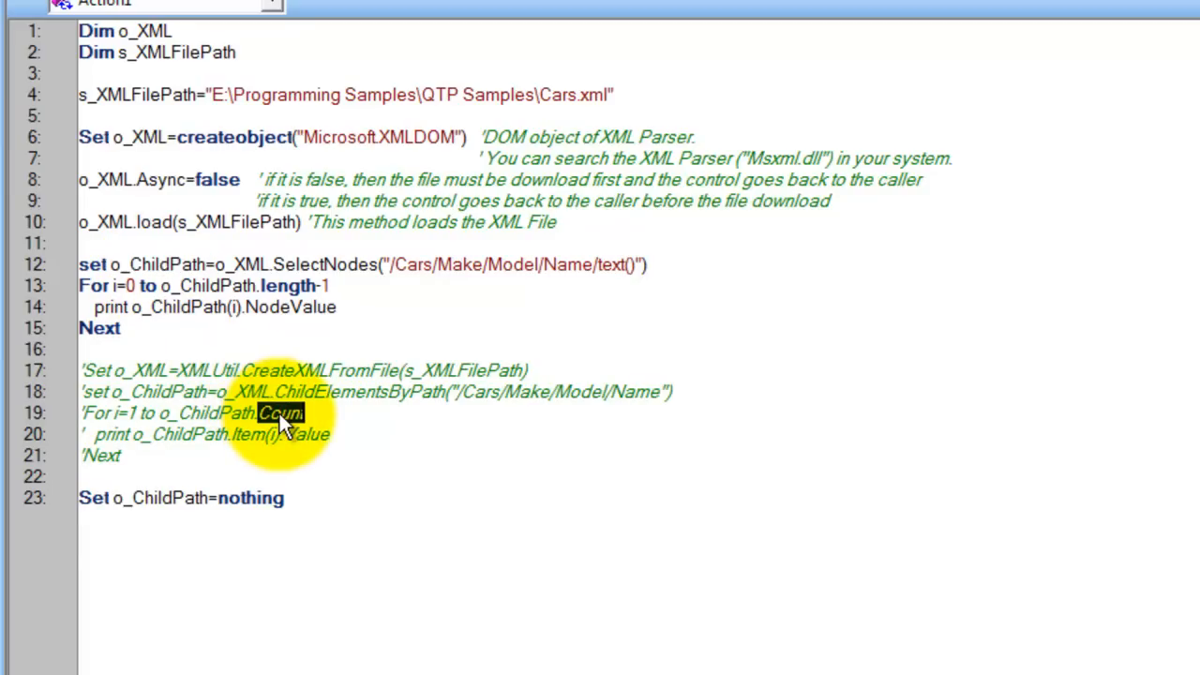
{"action": "mouse_move", "coordinate": [291, 286]}
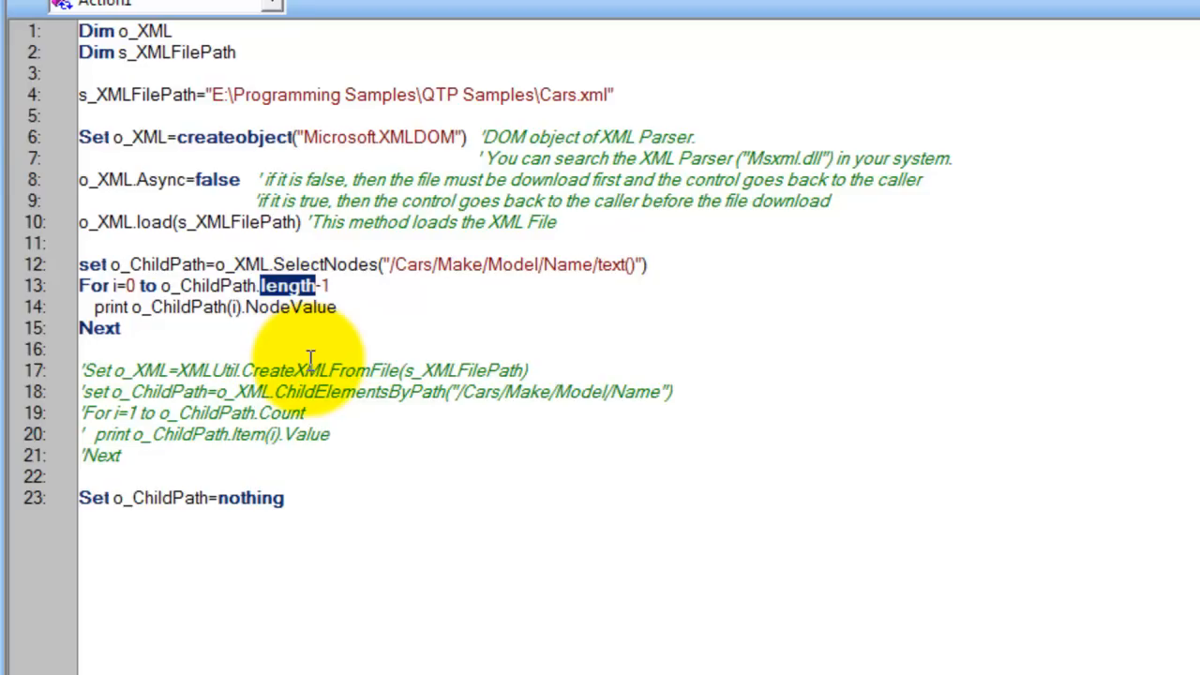
{"action": "mouse_move", "coordinate": [213, 450]}
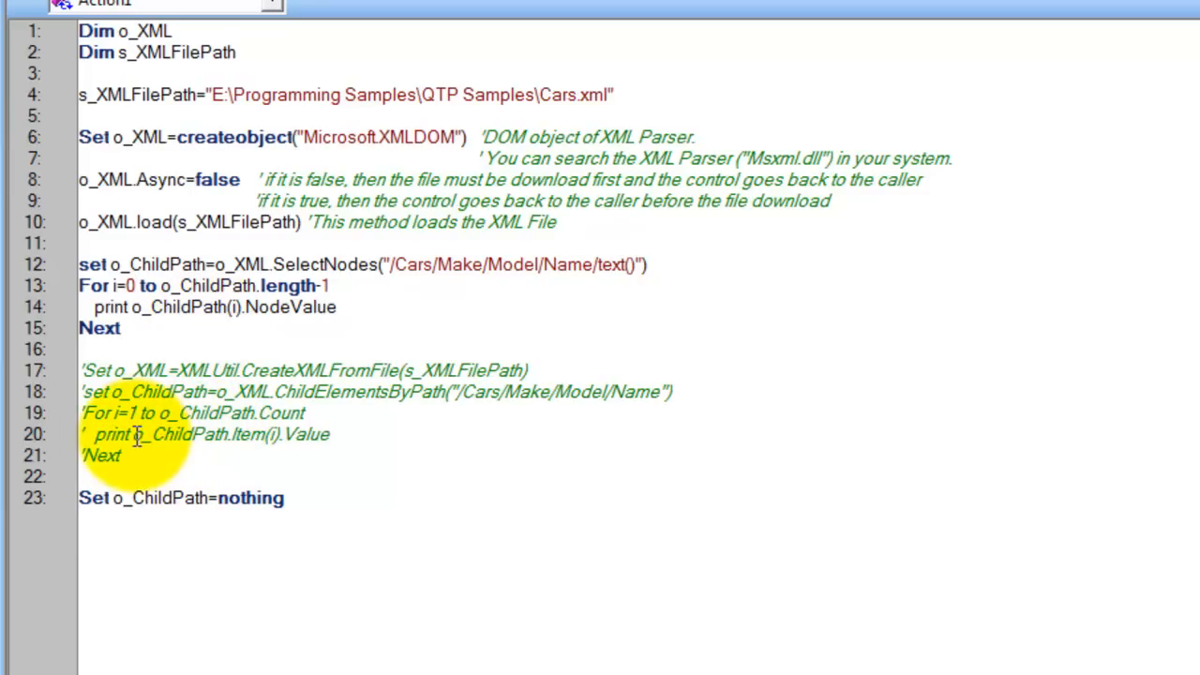
{"action": "double_click", "coordinate": [178, 434]}
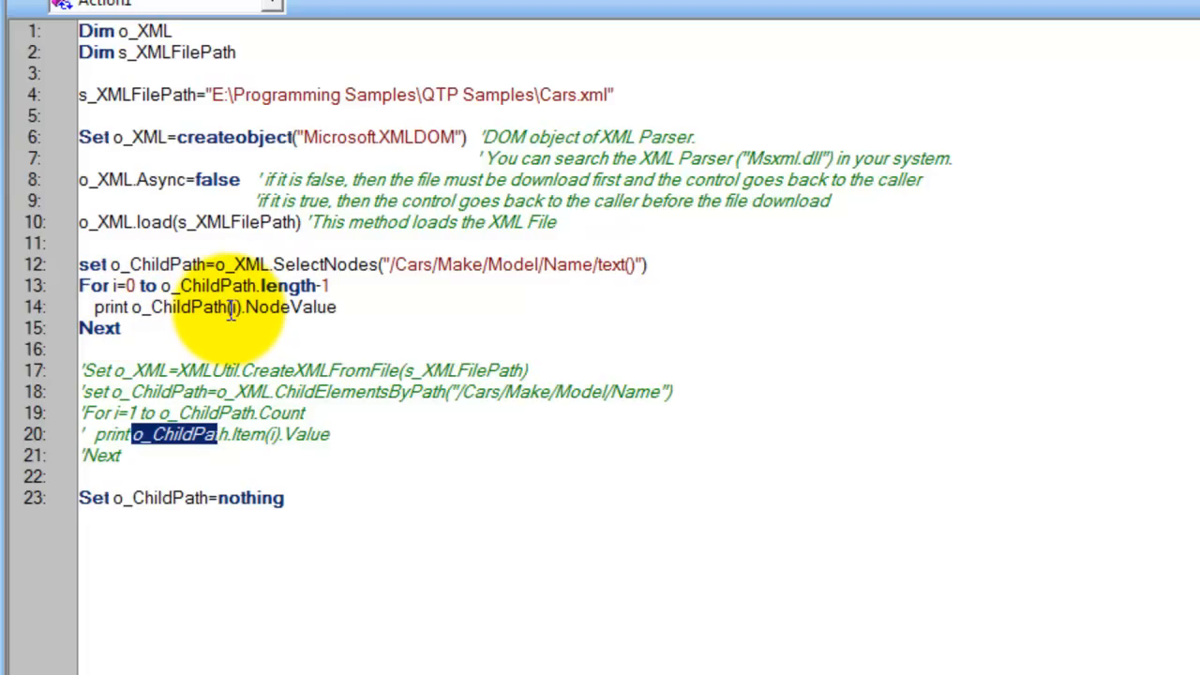
{"action": "left_click", "coordinate": [119, 327]}
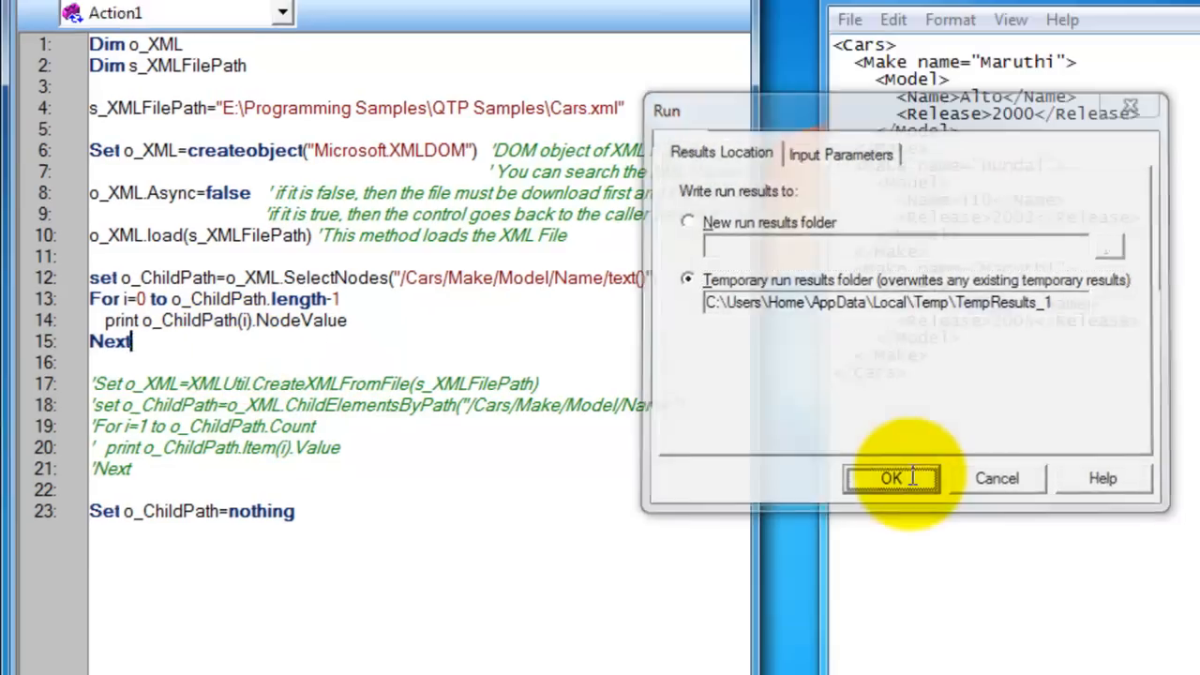
Confirm the run with results saved to the temporary run results folder.
{"action": "left_click", "coordinate": [890, 478]}
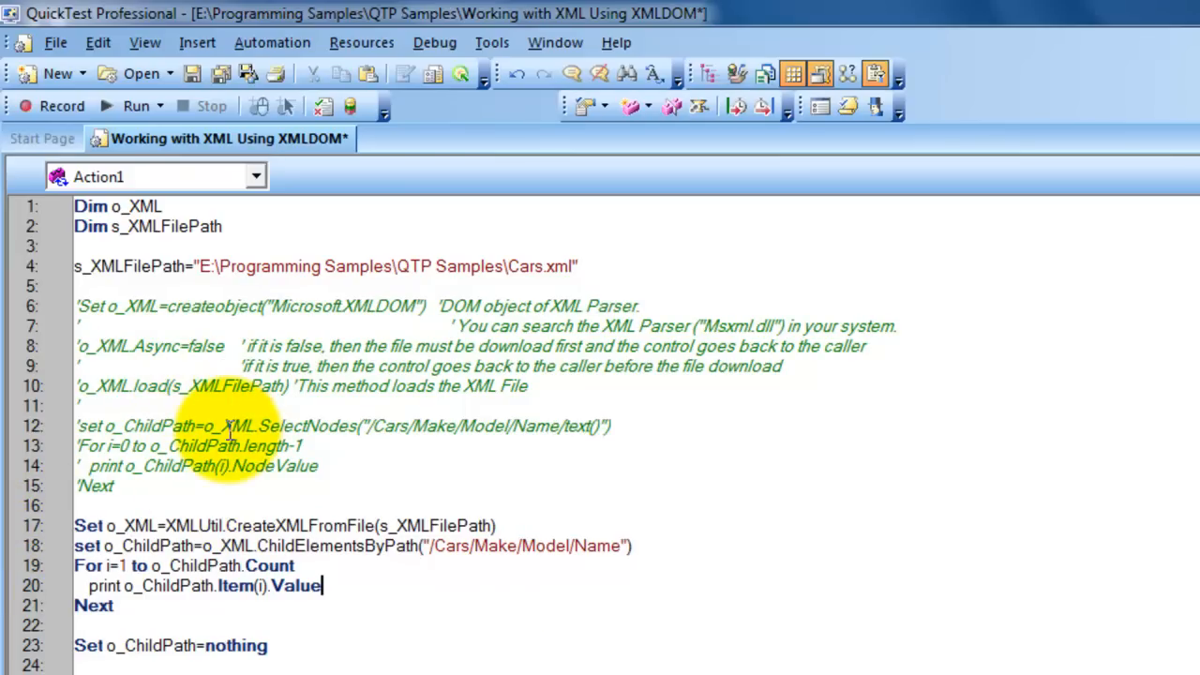
{"action": "mouse_move", "coordinate": [211, 417]}
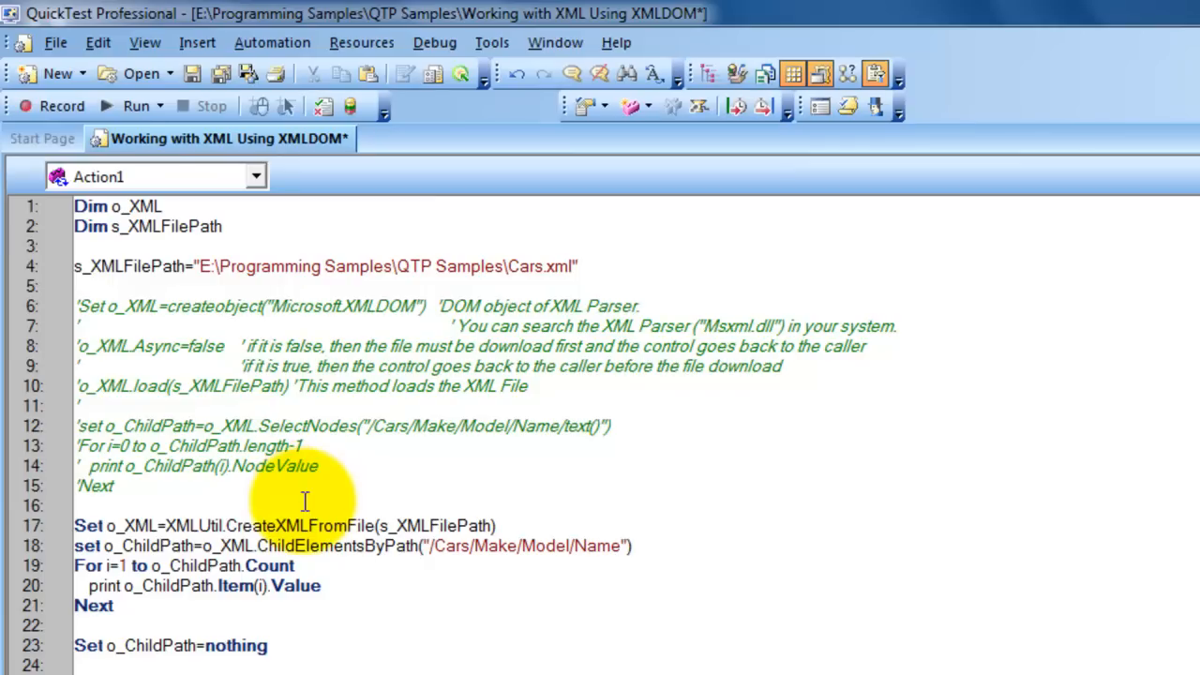
{"action": "mouse_move", "coordinate": [170, 500]}
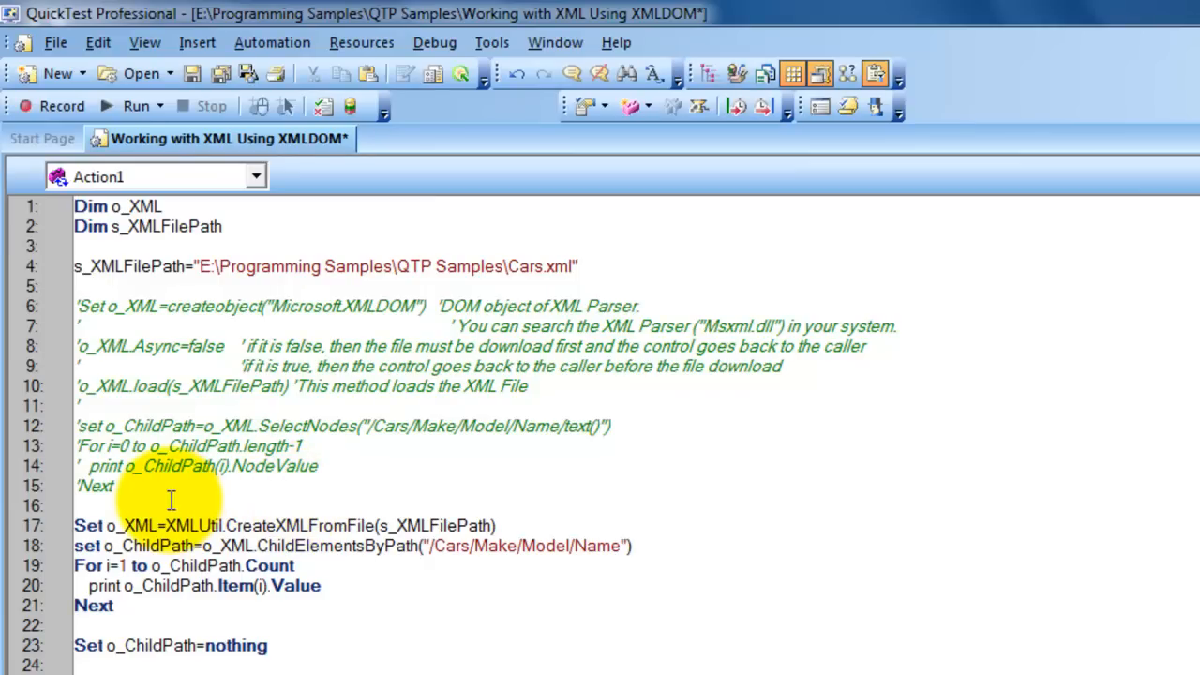